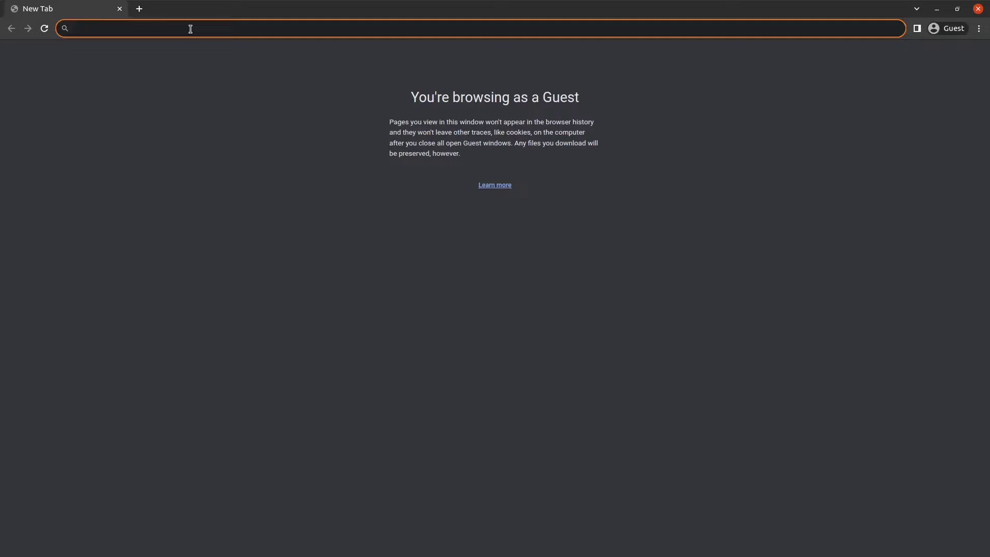
Search 'ubuntu server', reach the Get Ubuntu Server page and download the 22.04.3 LTS image
text(ubuntu)
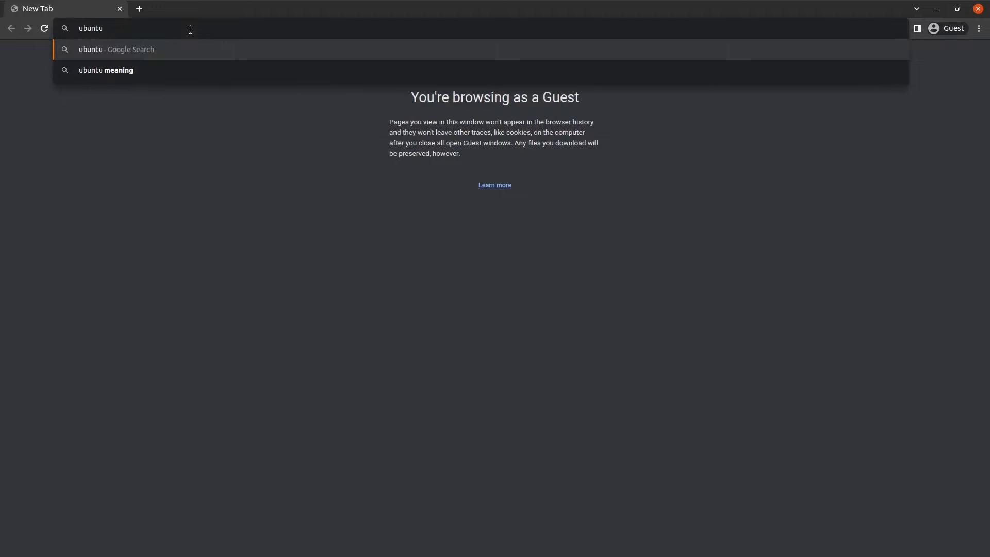
text(server)
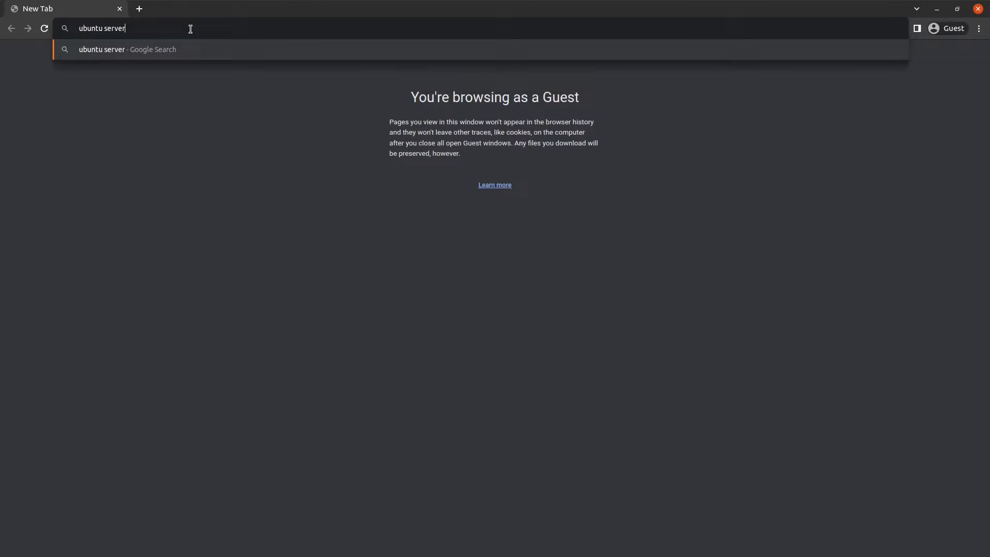
key(Return)
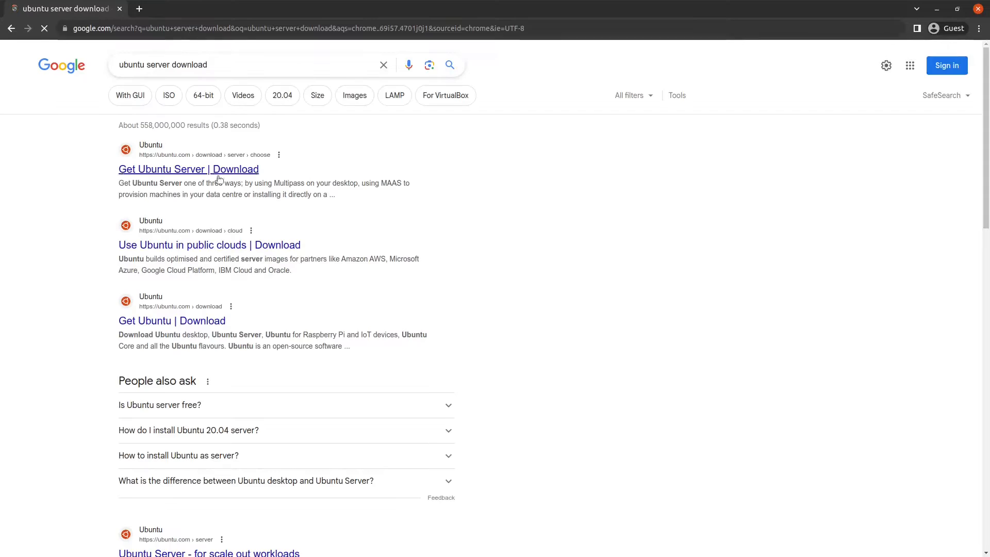
click(187, 168)
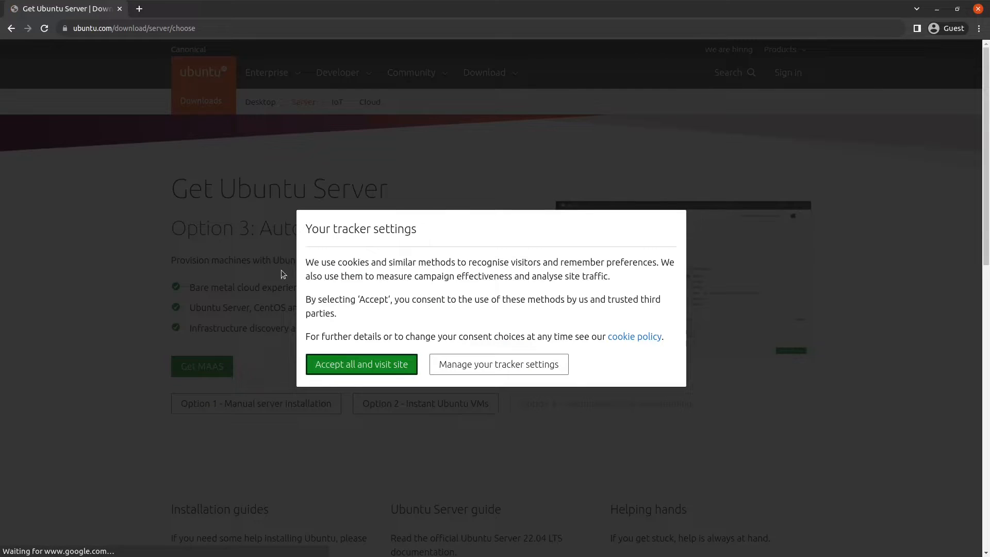
click(361, 364)
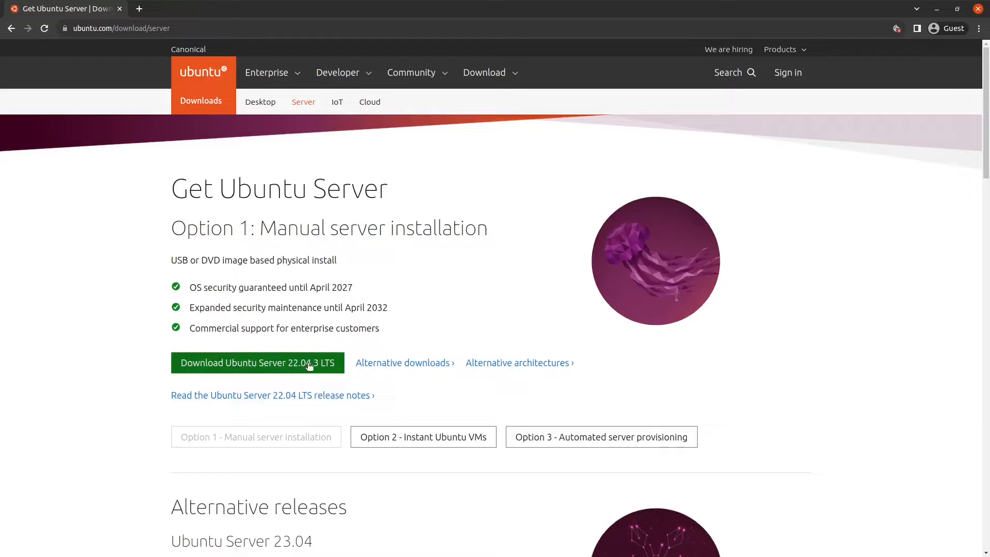
click(258, 362)
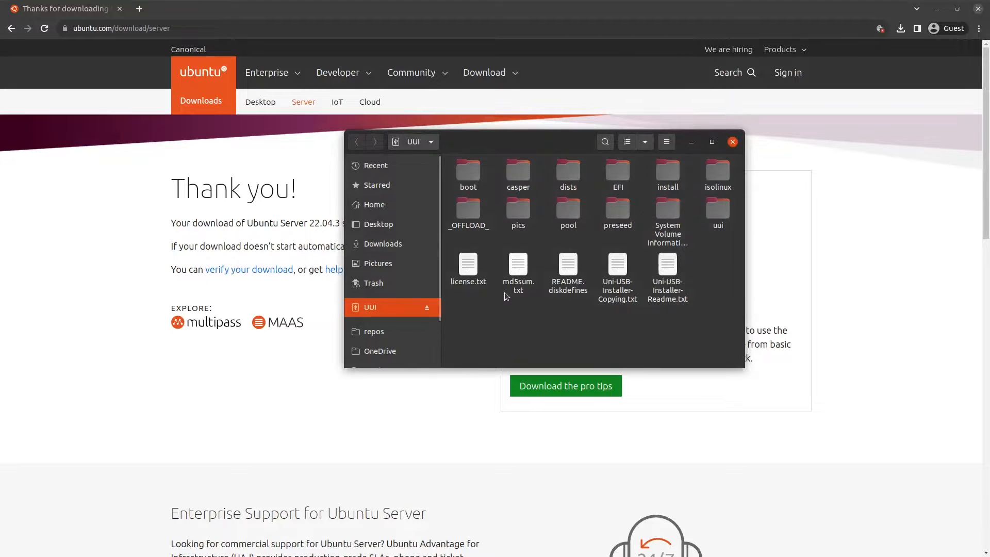
mouse_move(540, 340)
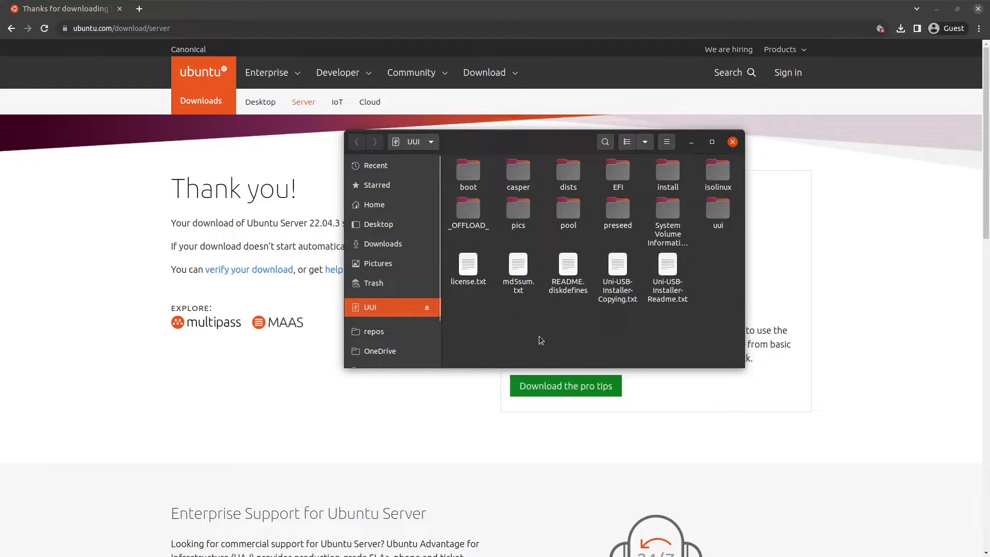
mouse_move(590, 345)
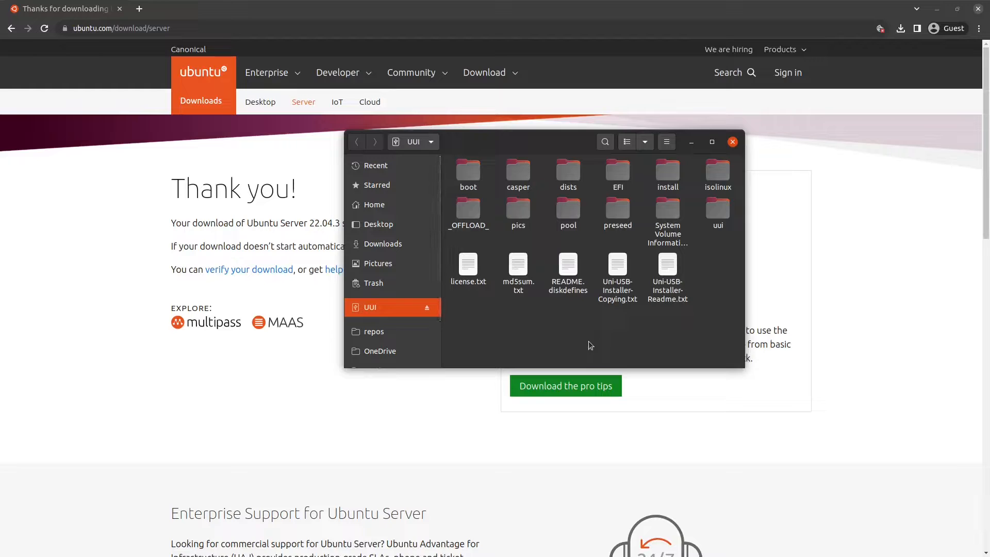
mouse_move(694, 322)
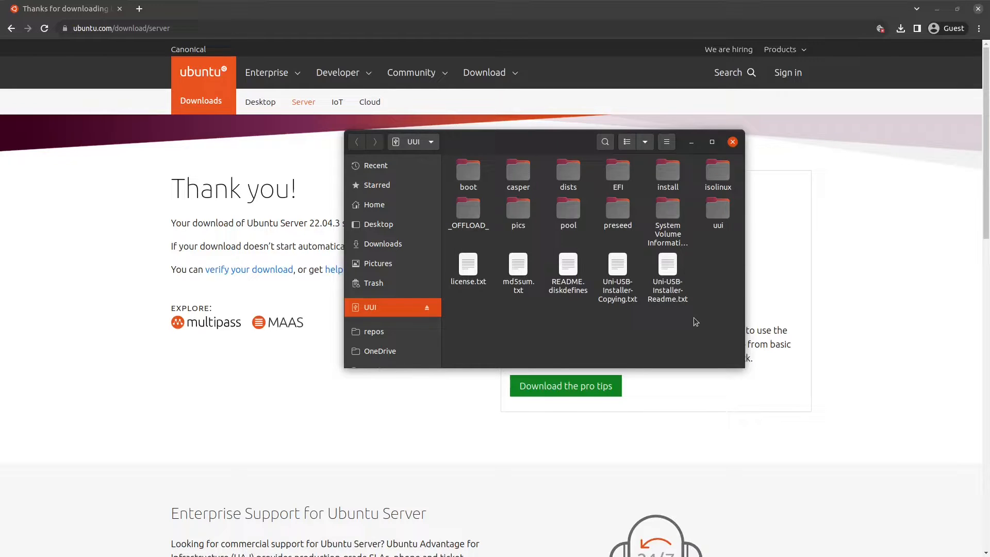
mouse_move(722, 285)
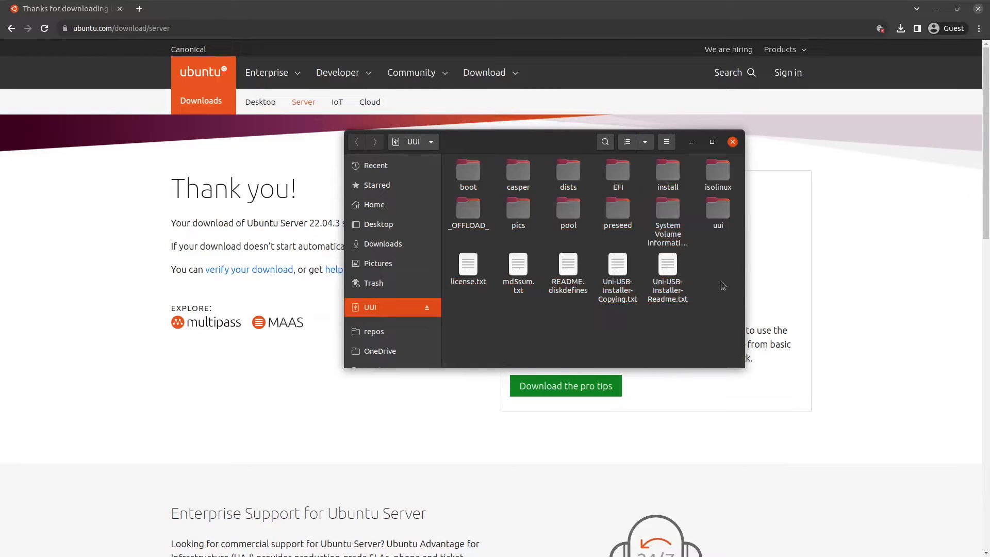
mouse_move(629, 185)
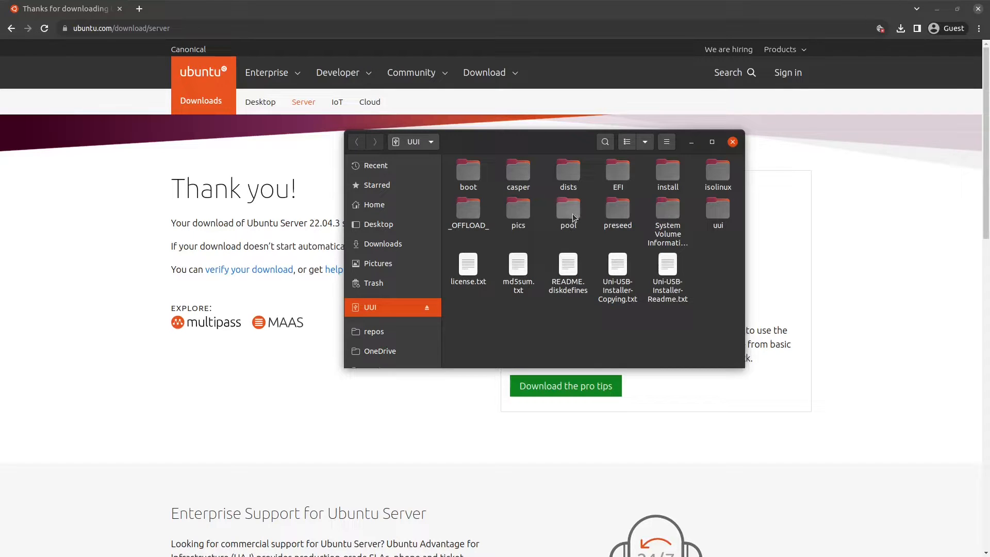
mouse_move(530, 217)
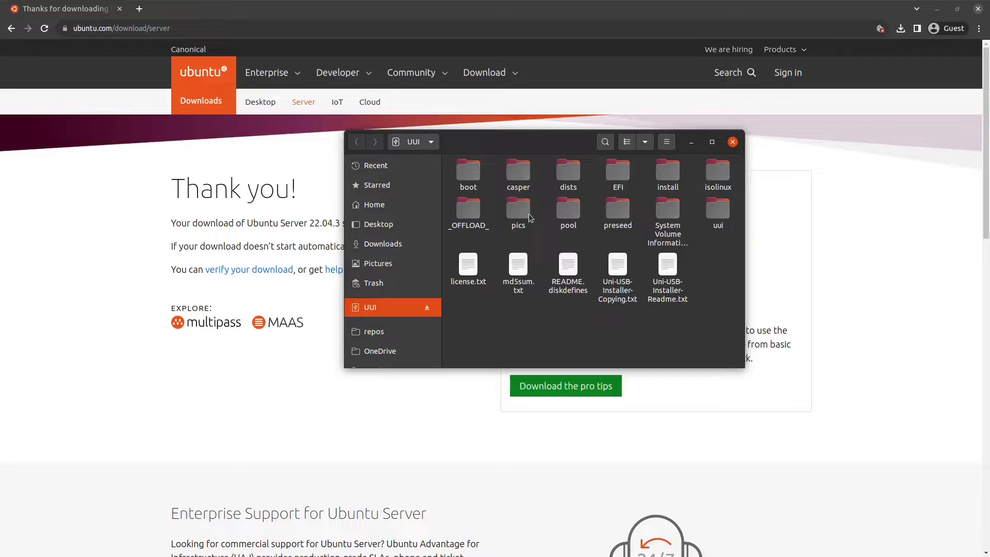
mouse_move(579, 217)
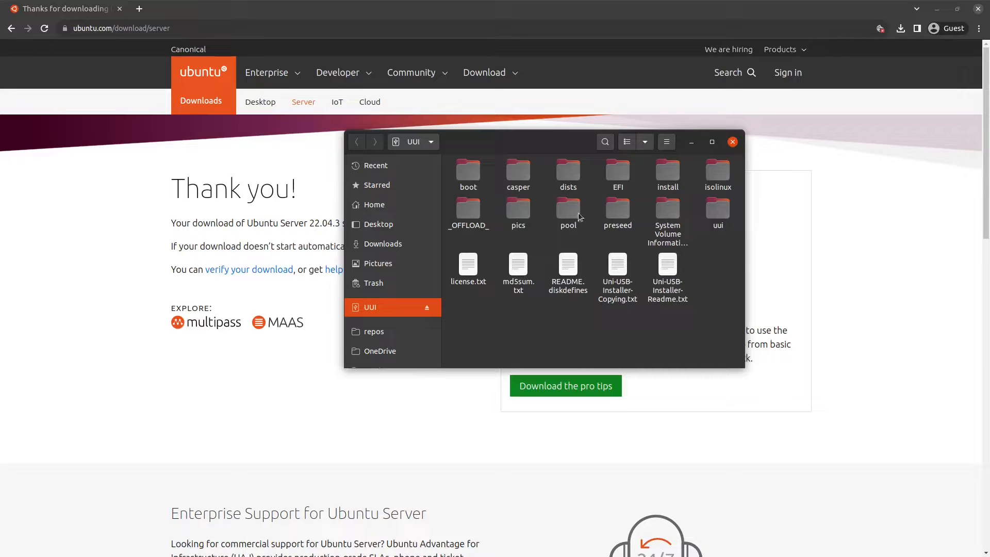
mouse_move(460, 155)
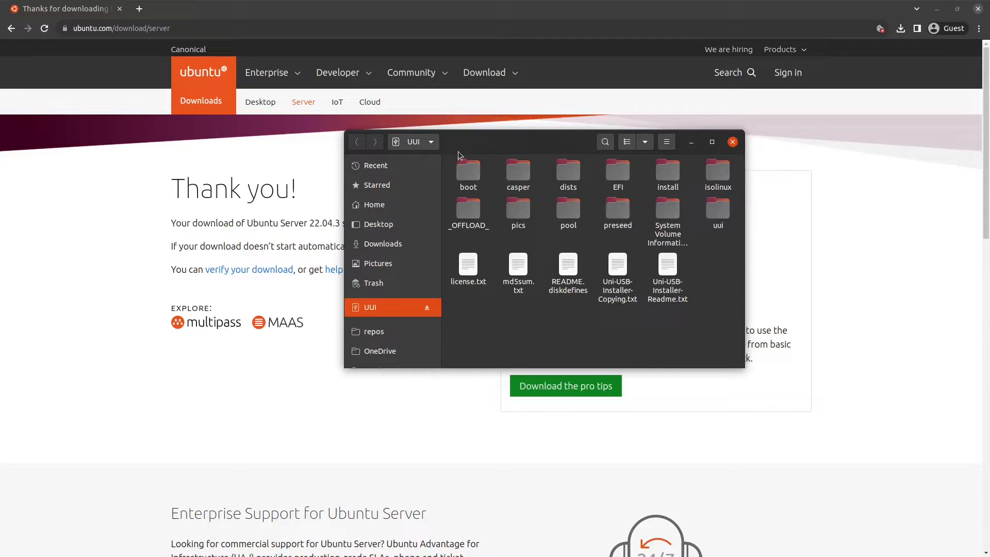
mouse_move(712, 344)
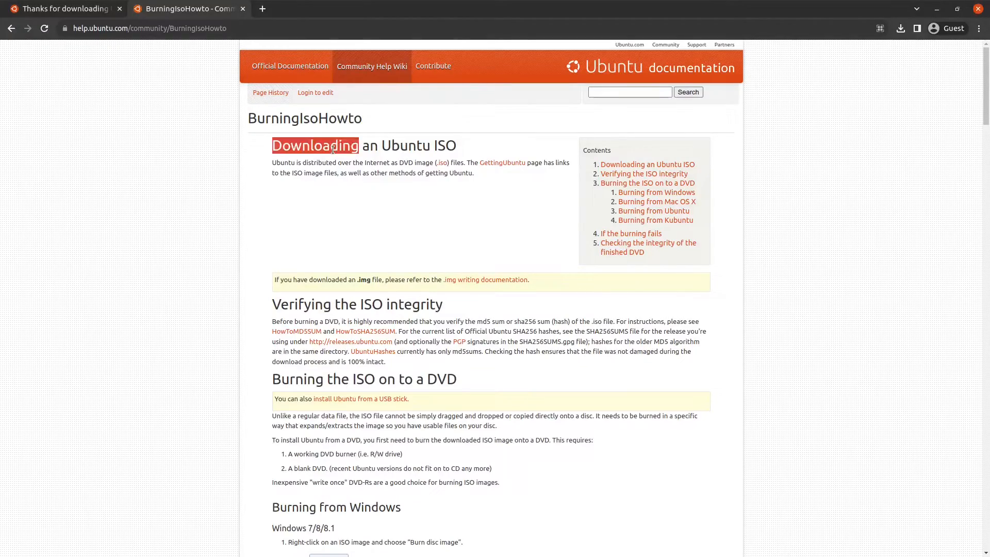
Load the downloaded Ubuntu Server ISO into Disk Image Writer via Open With Other Application
click(249, 131)
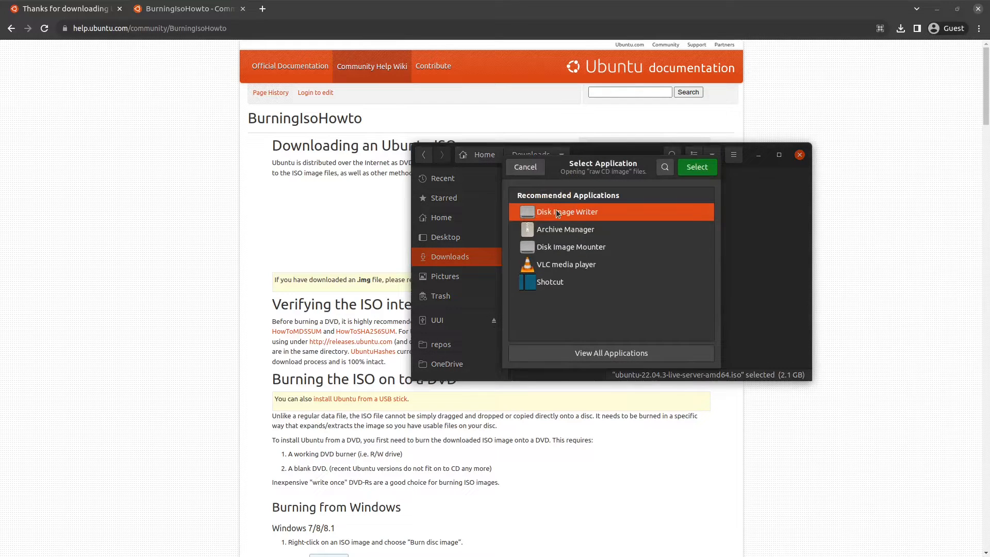
click(525, 167)
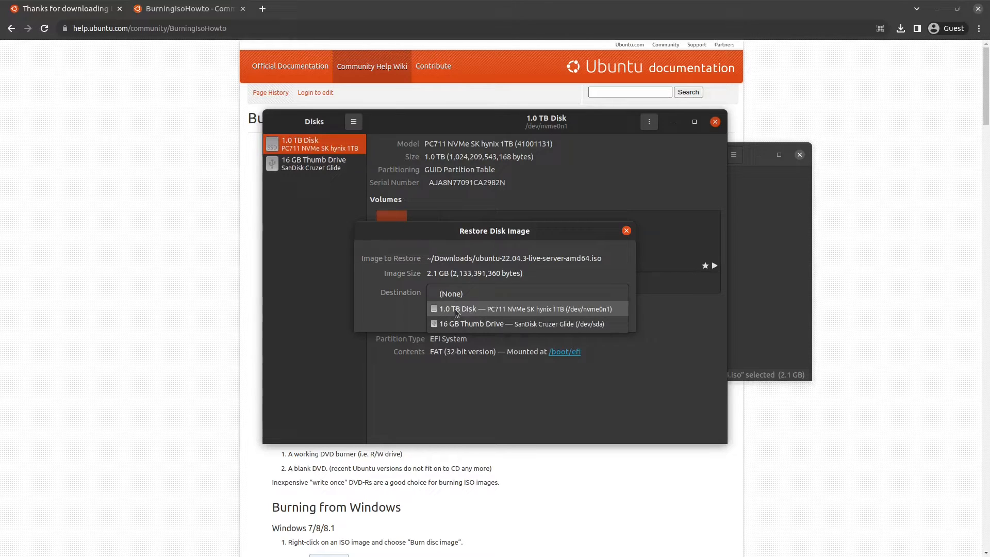
Restore the ISO onto the 16 GB Thumb Drive, confirming the overwrite of its data
click(520, 324)
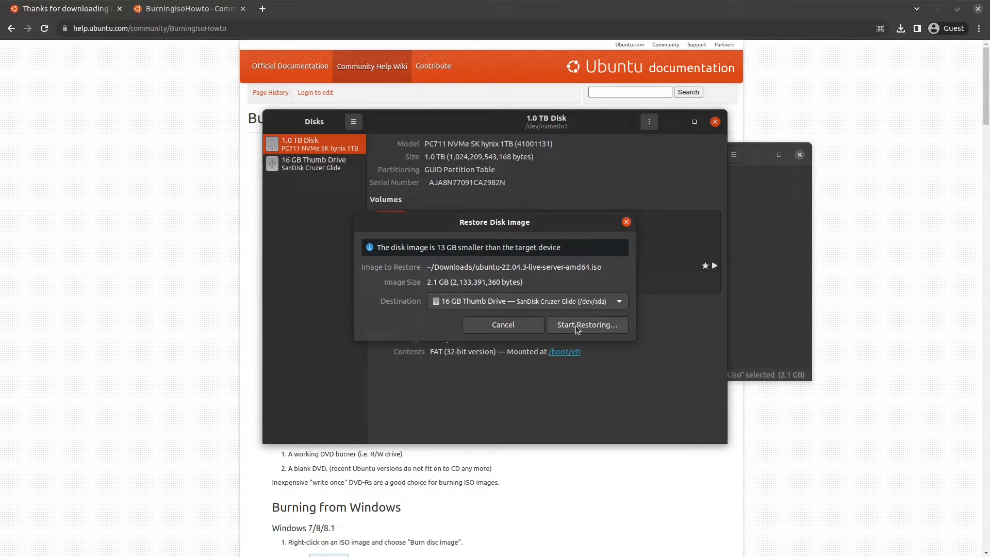
mouse_move(582, 329)
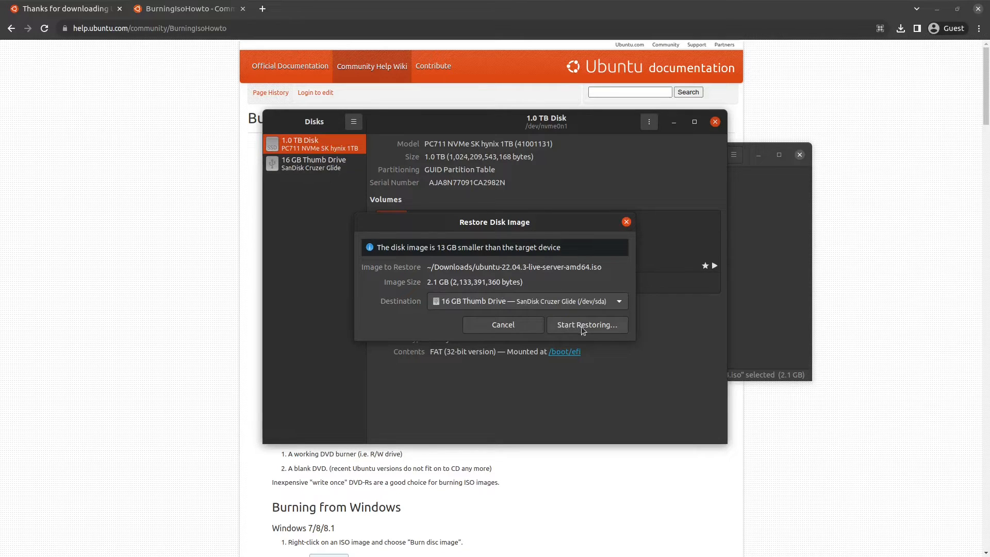
click(585, 325)
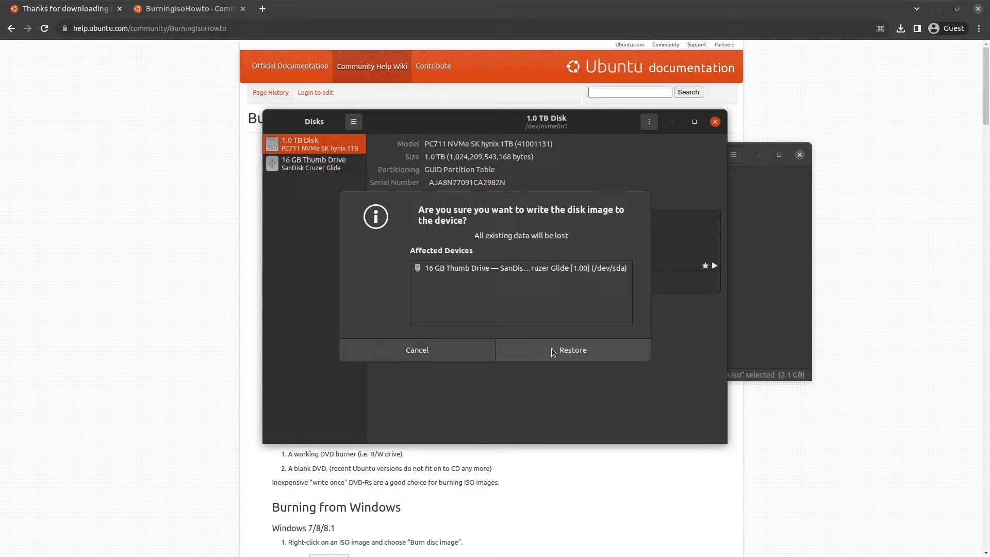
click(571, 349)
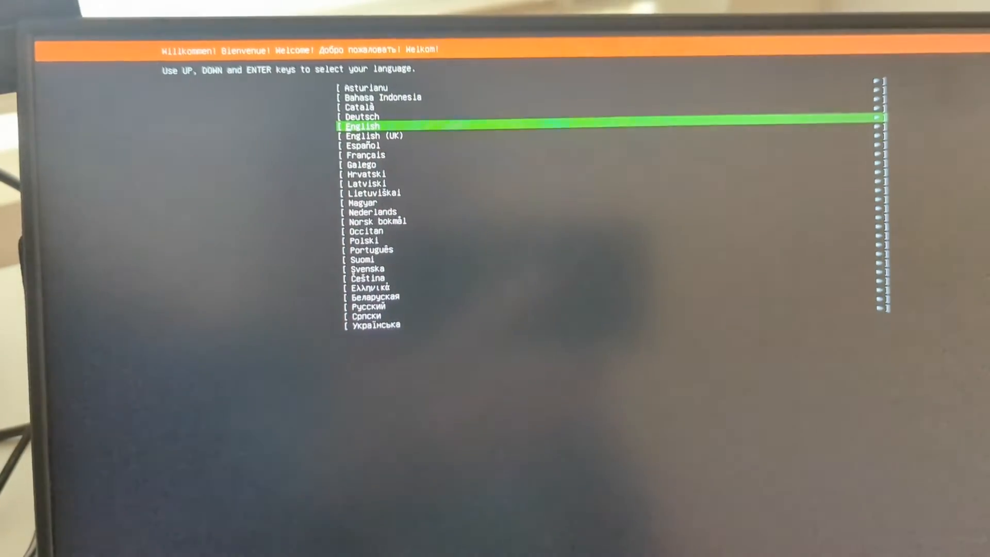
Confirm English as the language and edit the wlan Wi-Fi connection settings
key(Return)
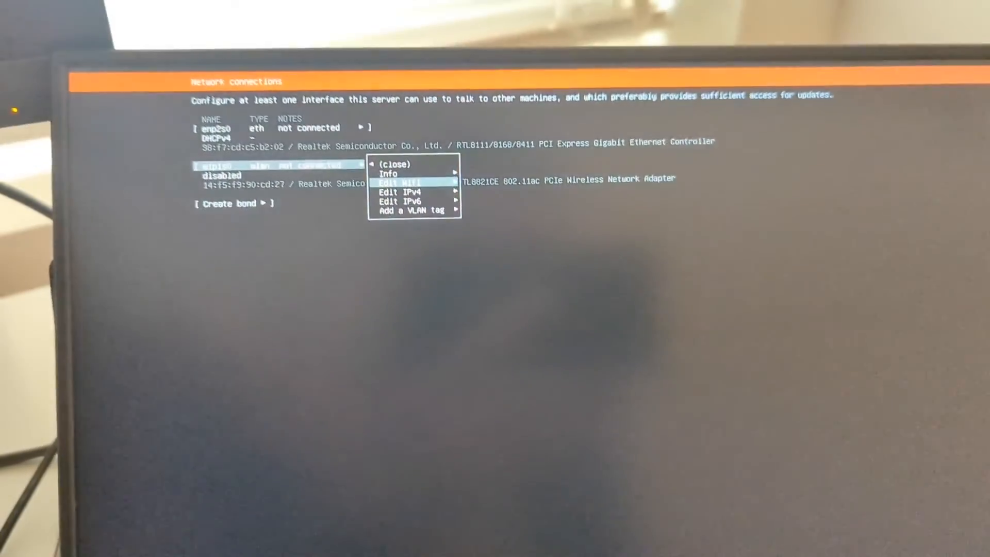
click(399, 182)
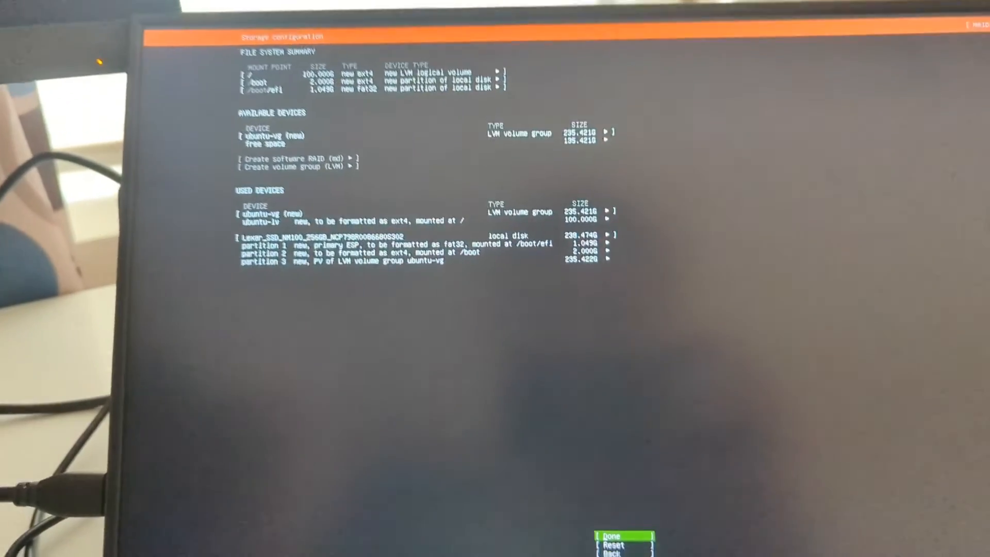
Accept the proposed LVM storage layout with Done, raising the destructive-action warning
click(611, 535)
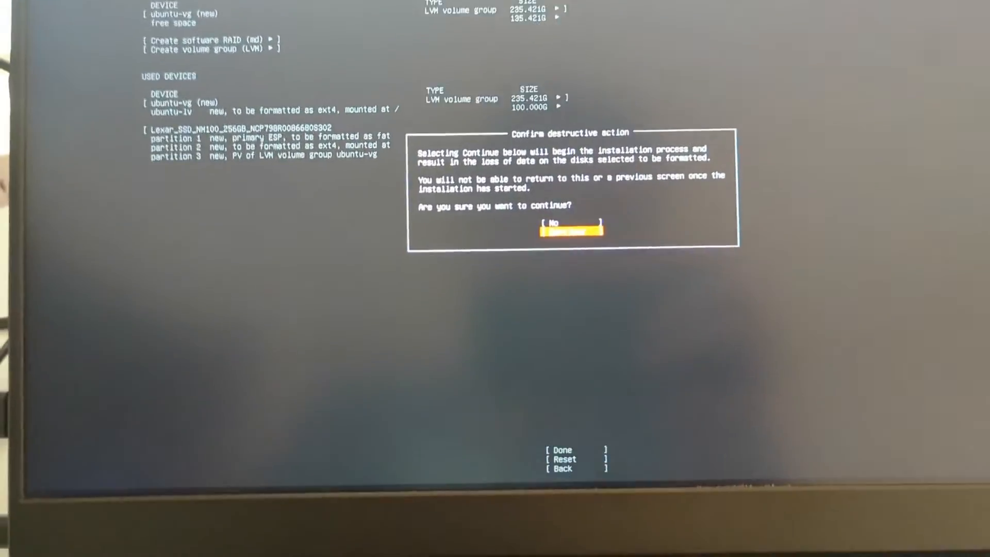
Continue past the data-loss warning to start installing and browse the Featured Server Snaps list
click(570, 231)
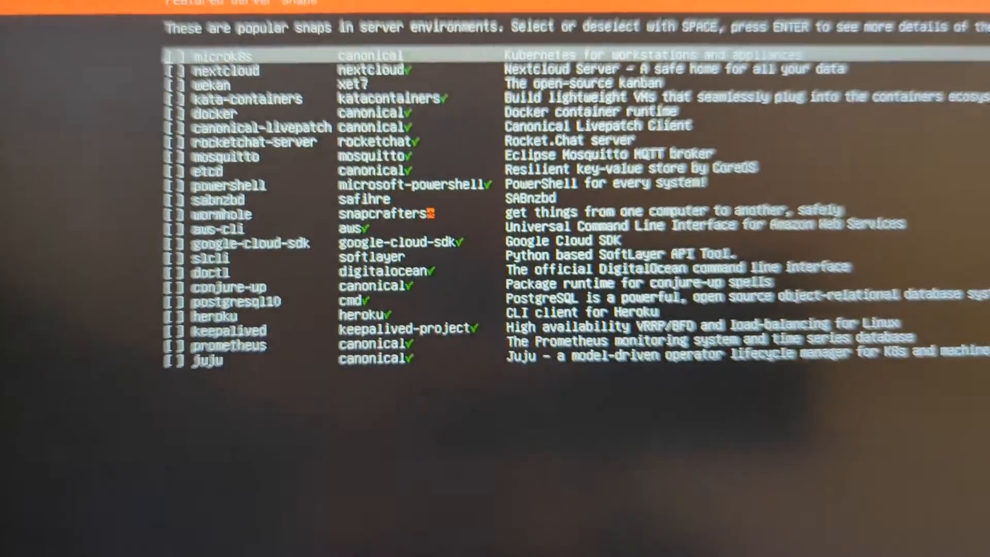
key(Down)
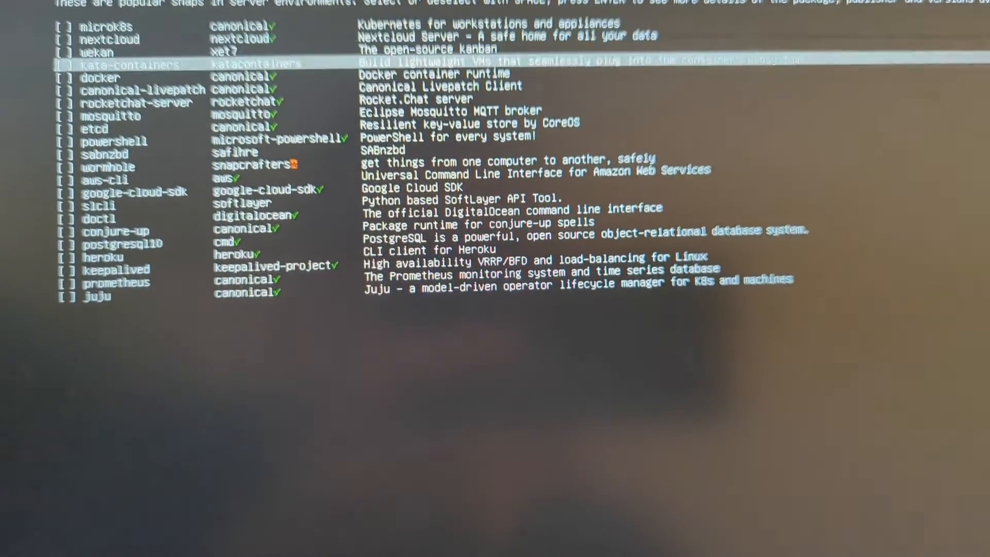
scroll(down, 3)
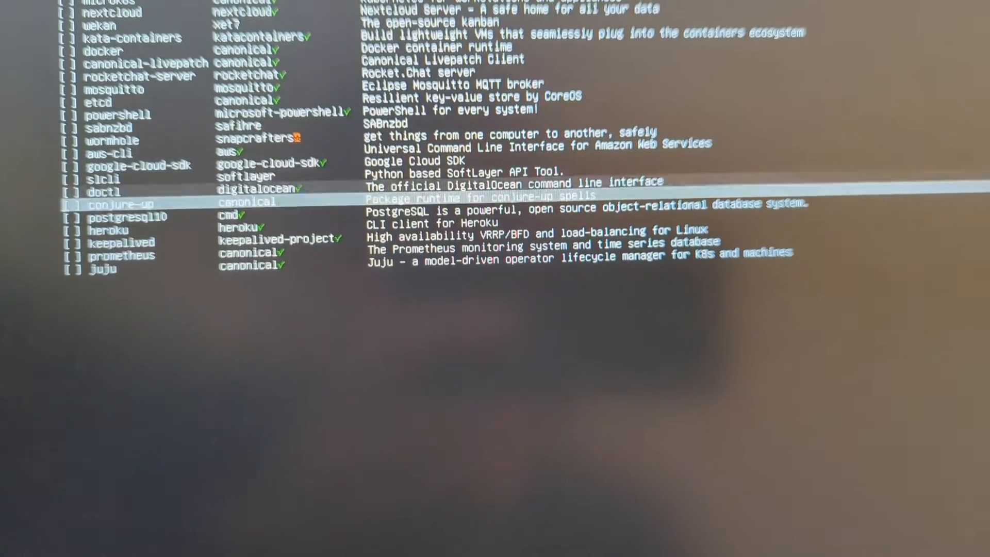